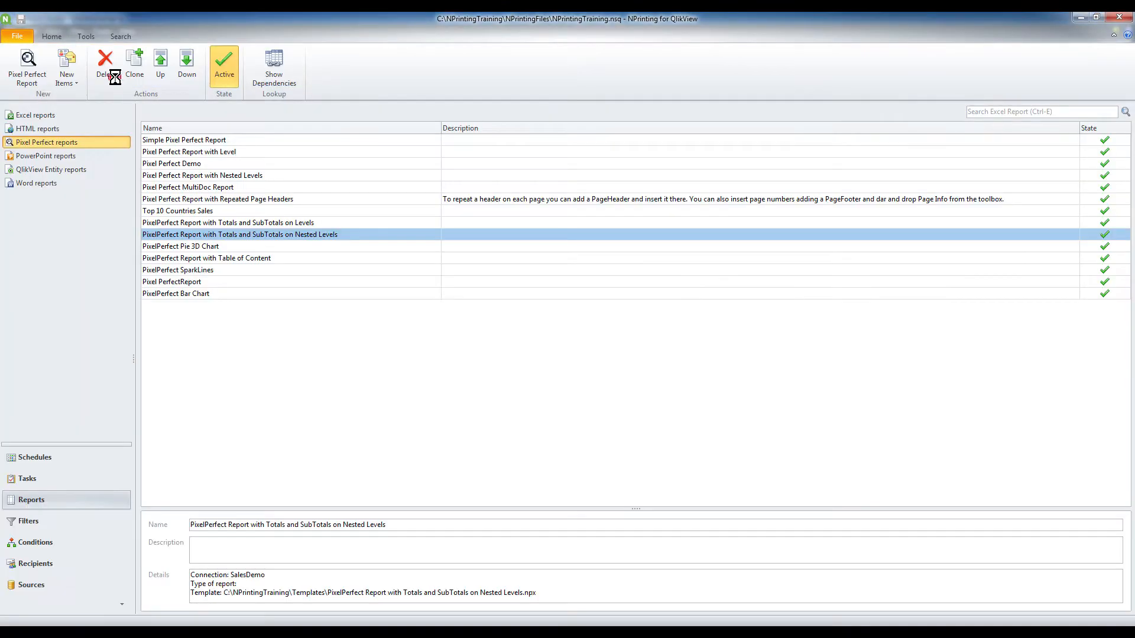
Step: Clone the PixelPerfect Report with Totals and SubTotals on Nested Levels
left_click(34, 456)
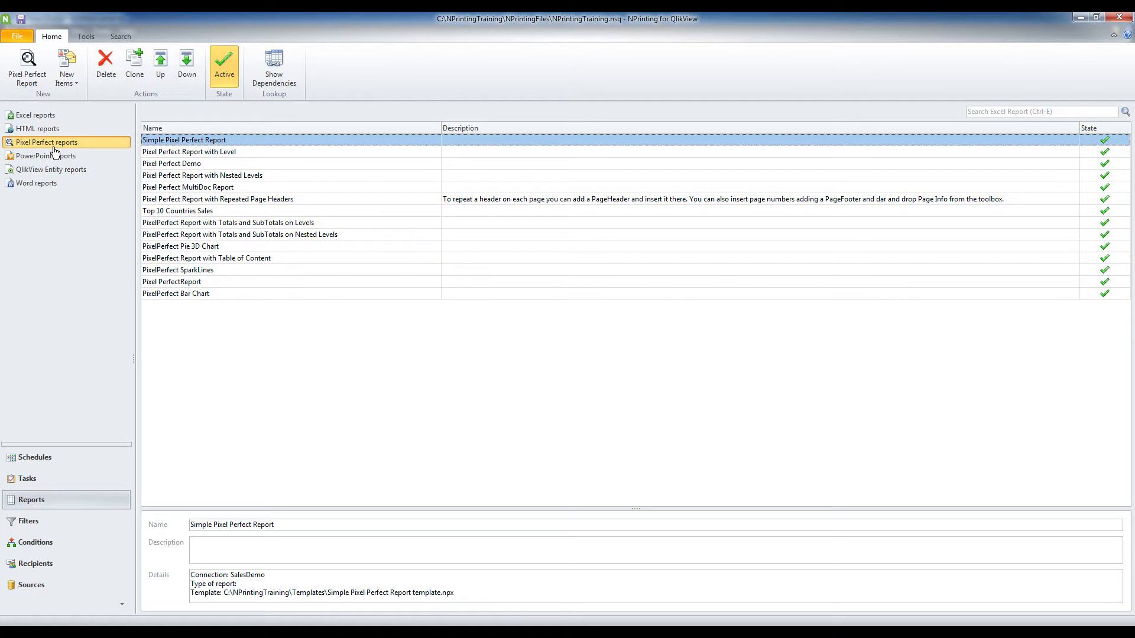
mouse_move(228, 233)
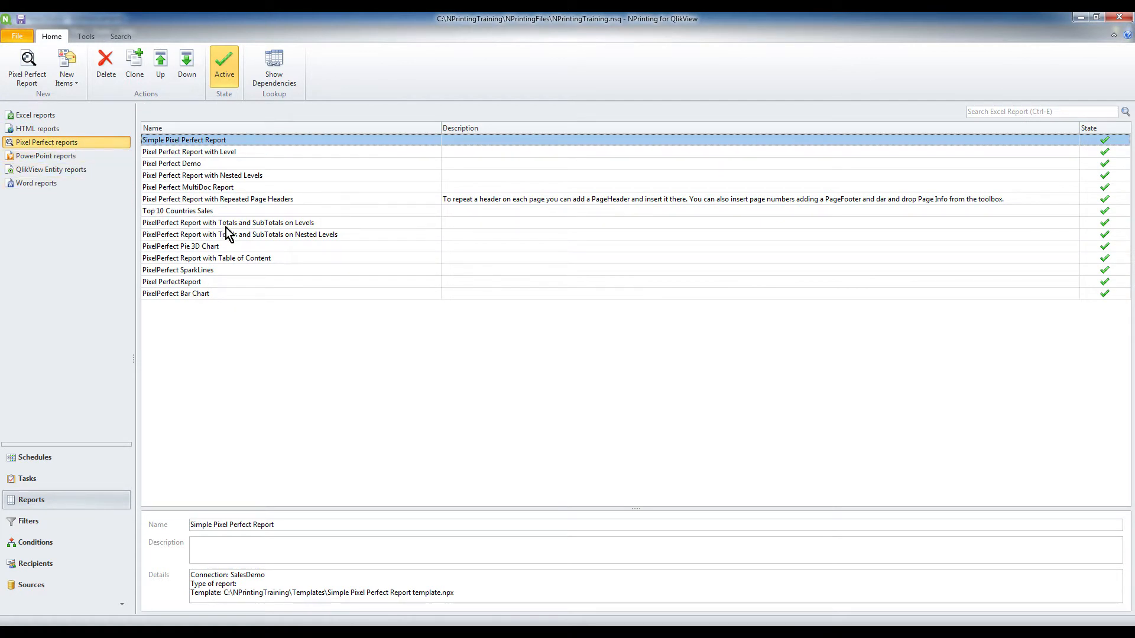
mouse_move(240, 240)
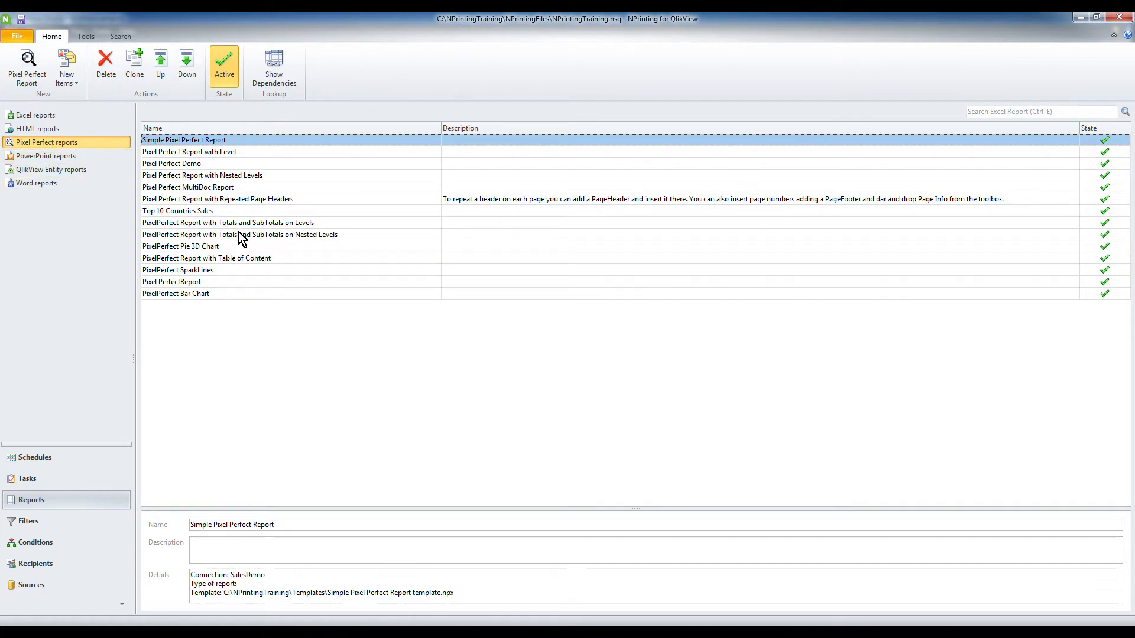
left_click(239, 234)
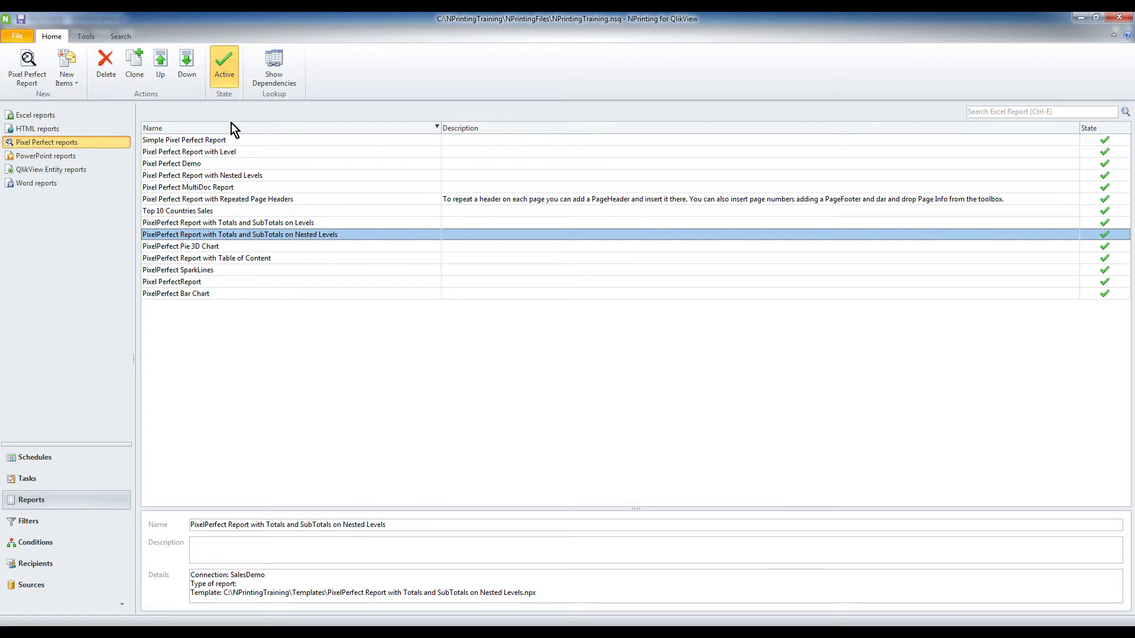
left_click(133, 69)
type("PixelPerfect Report with Ta")
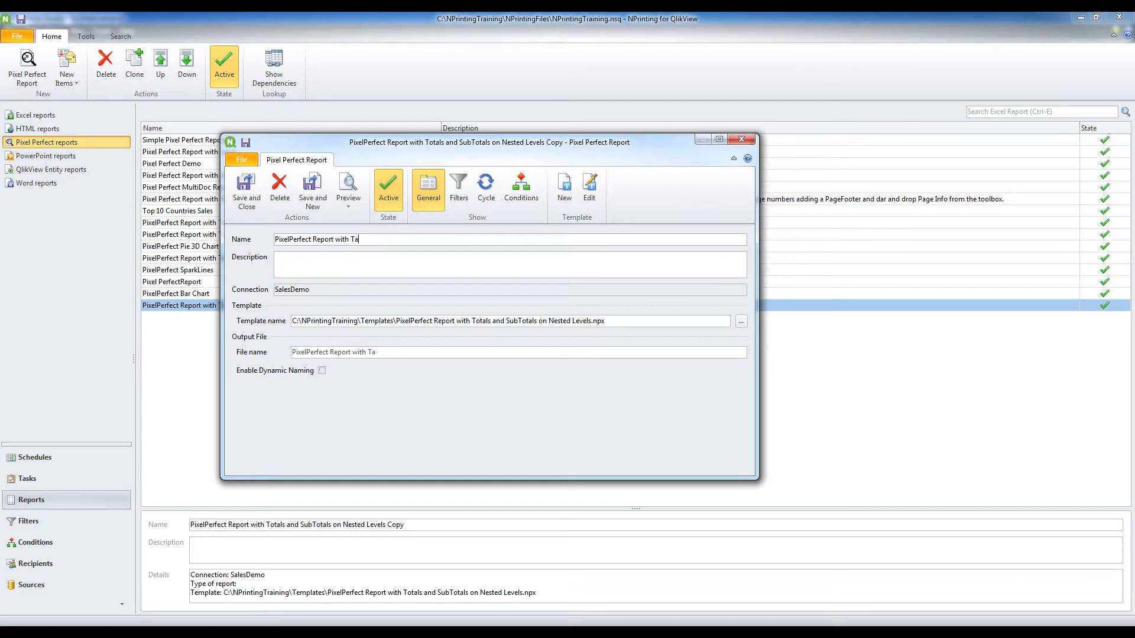
Step: Name the copy 'PixelPerfect Report with Table of Contents' and edit its template
type("ble of Contents")
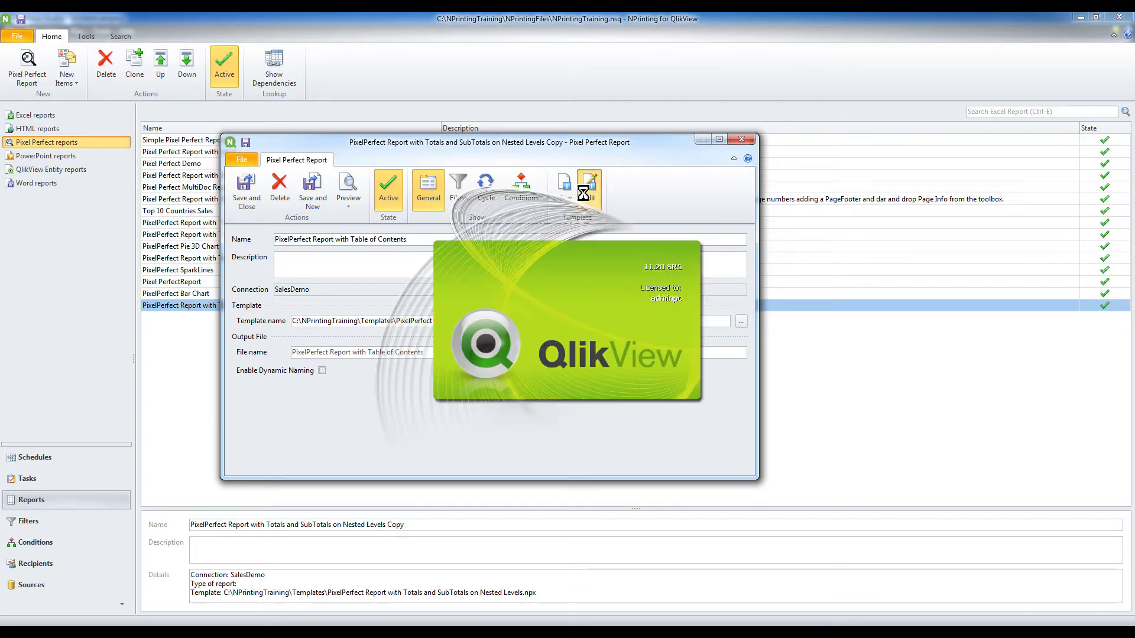
left_click(591, 189)
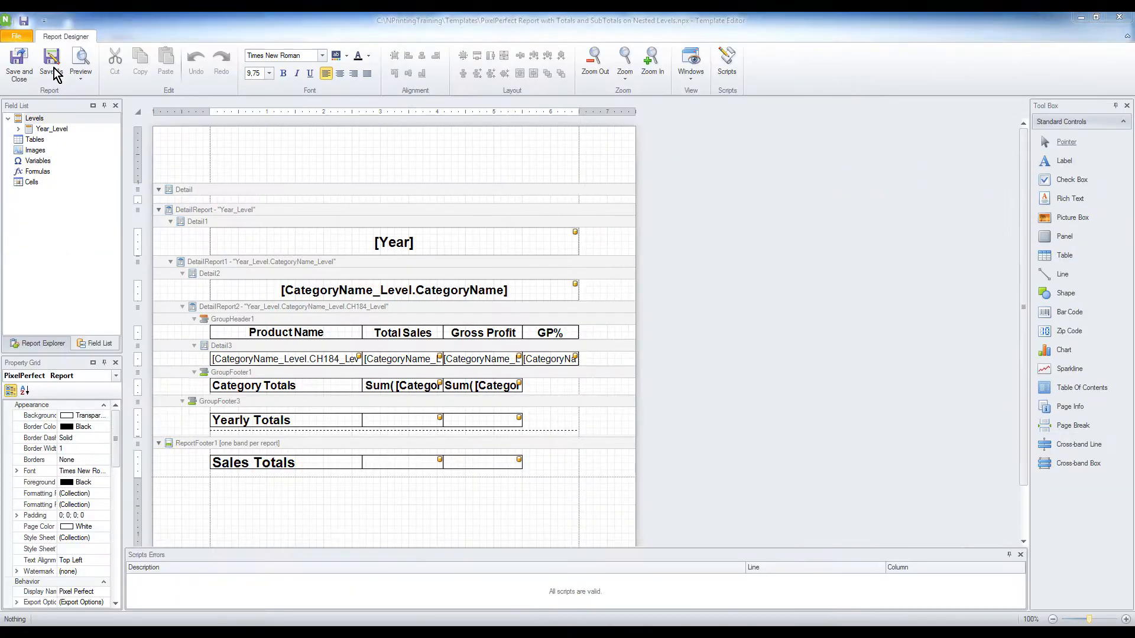
Step: Save the template as 'PixelPerfect Report with Table of Contents Template'
left_click(50, 64)
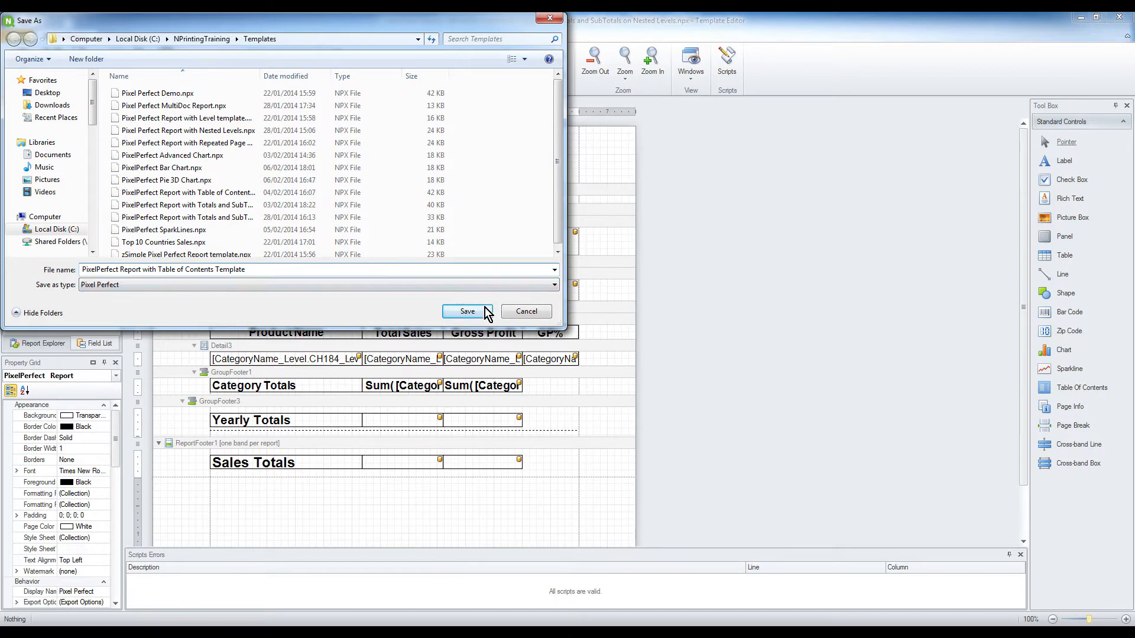
left_click(467, 311)
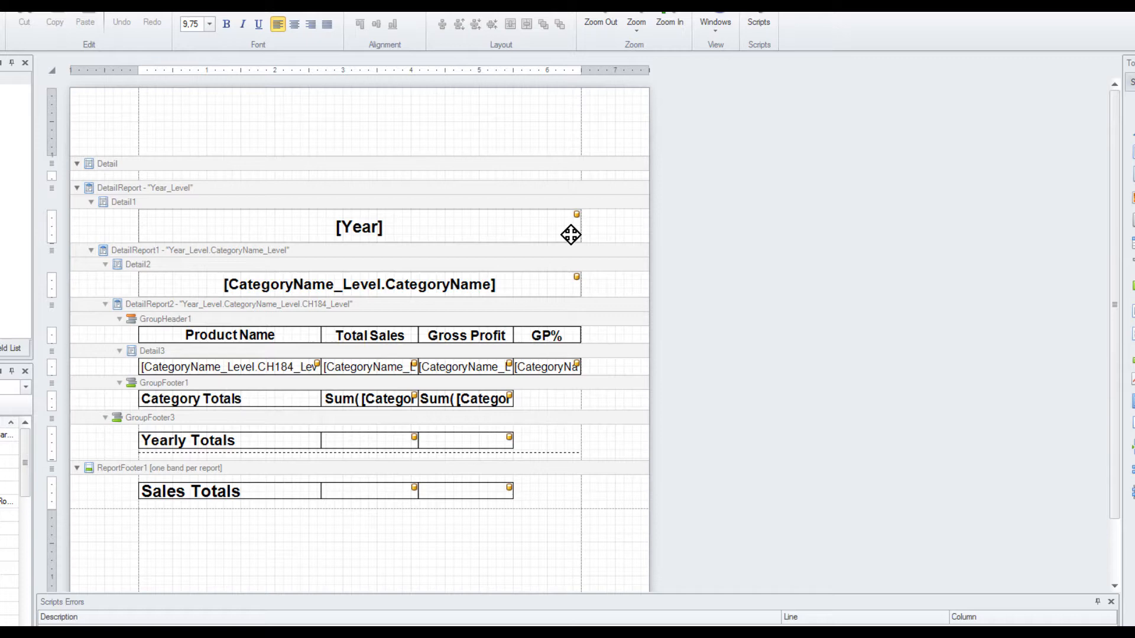
mouse_move(552, 291)
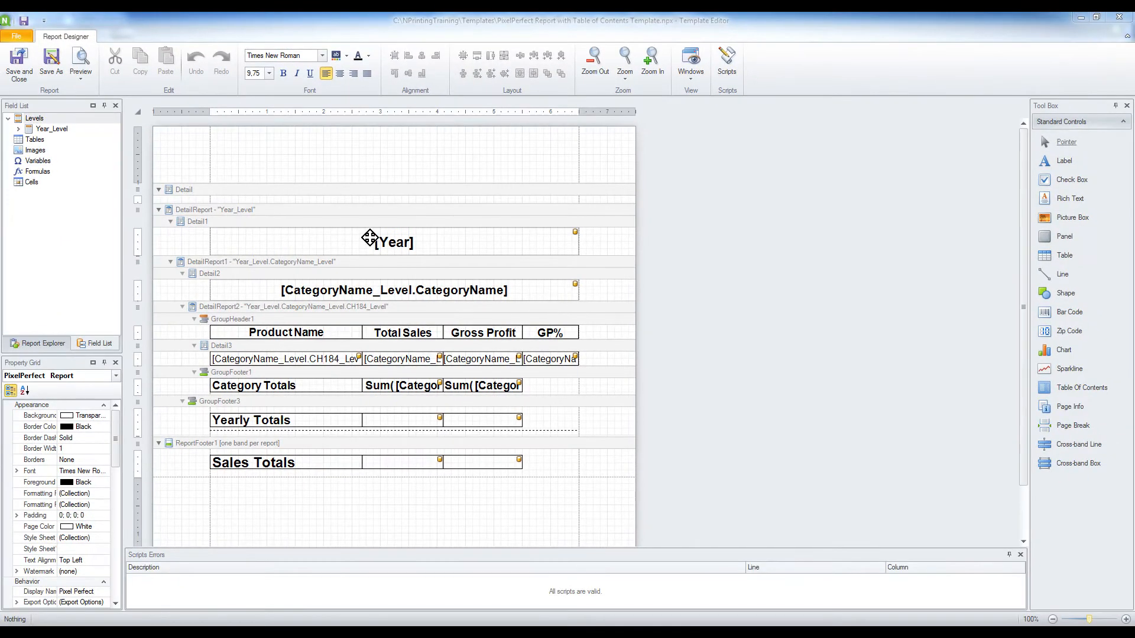
Step: Bind the [Year] label's bookmark to Year_Level > Year, then select the CategoryName label
left_click(394, 242)
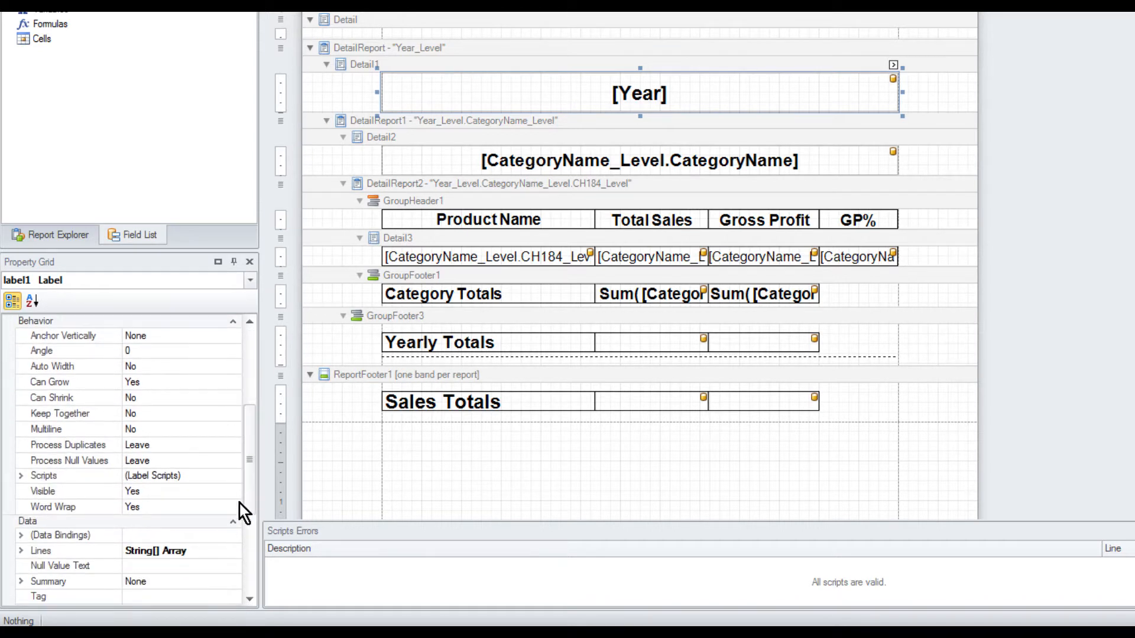
left_click(22, 534)
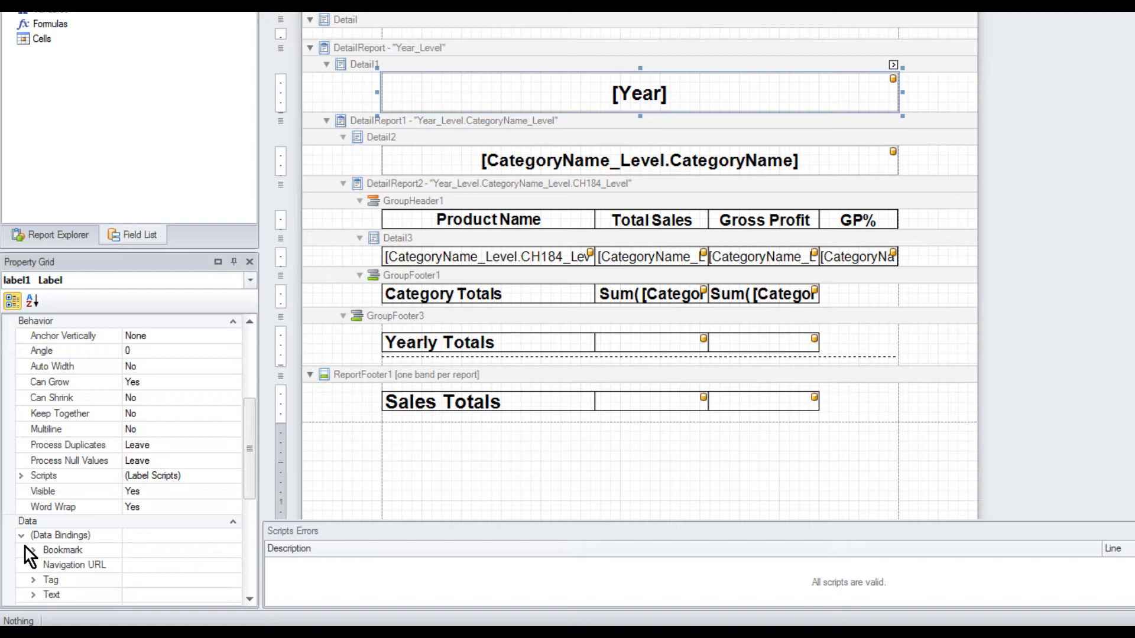
mouse_move(33, 557)
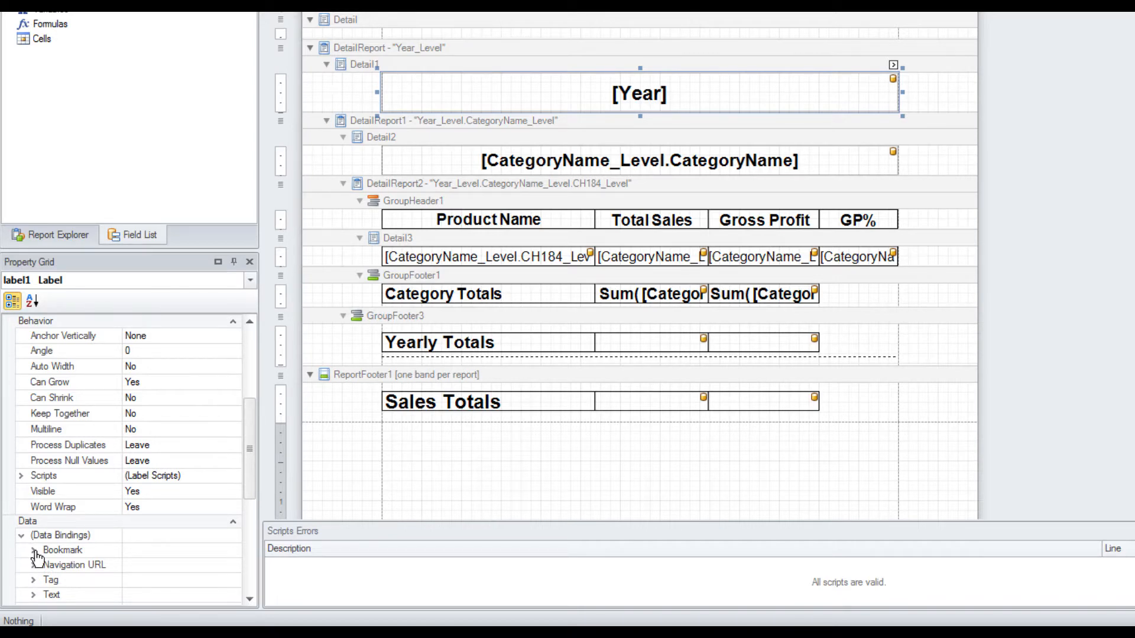
left_click(35, 549)
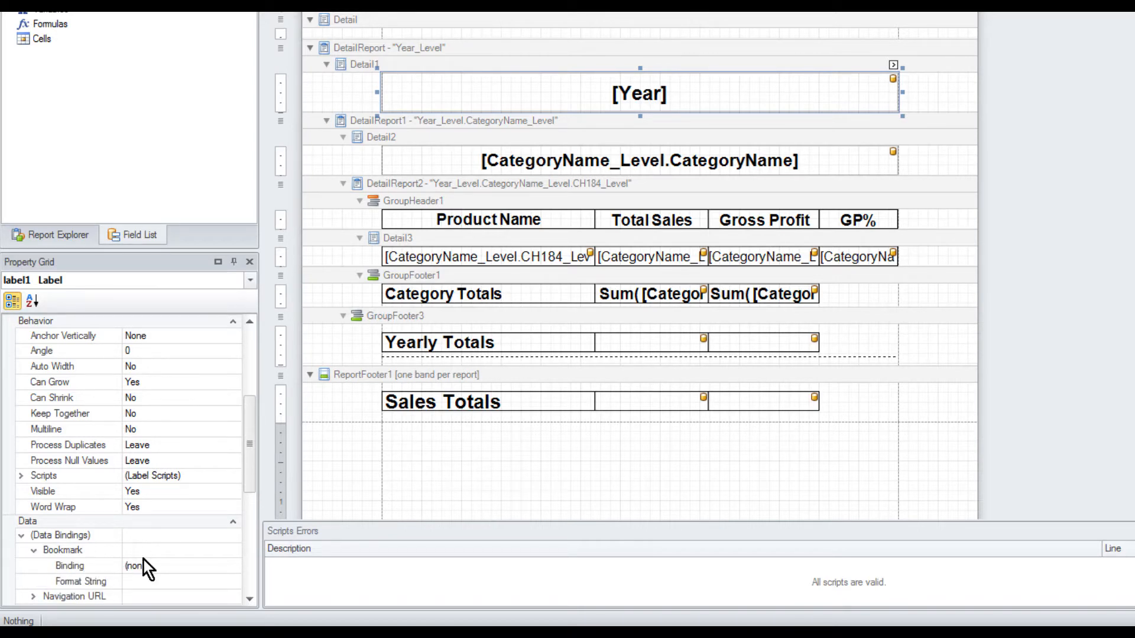
left_click(230, 566)
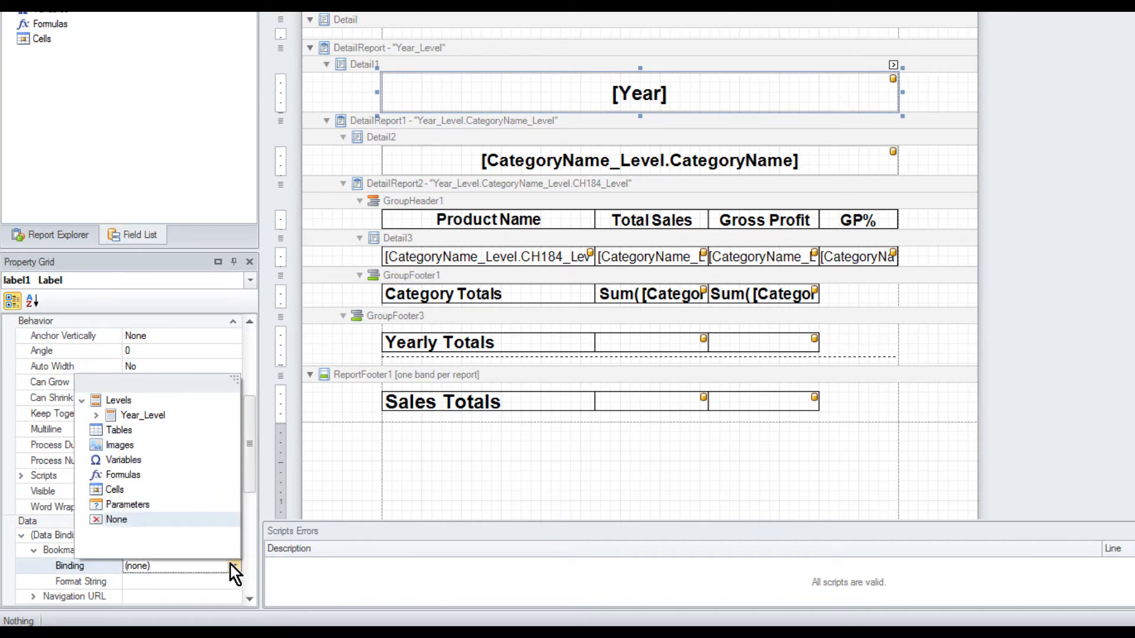
left_click(95, 415)
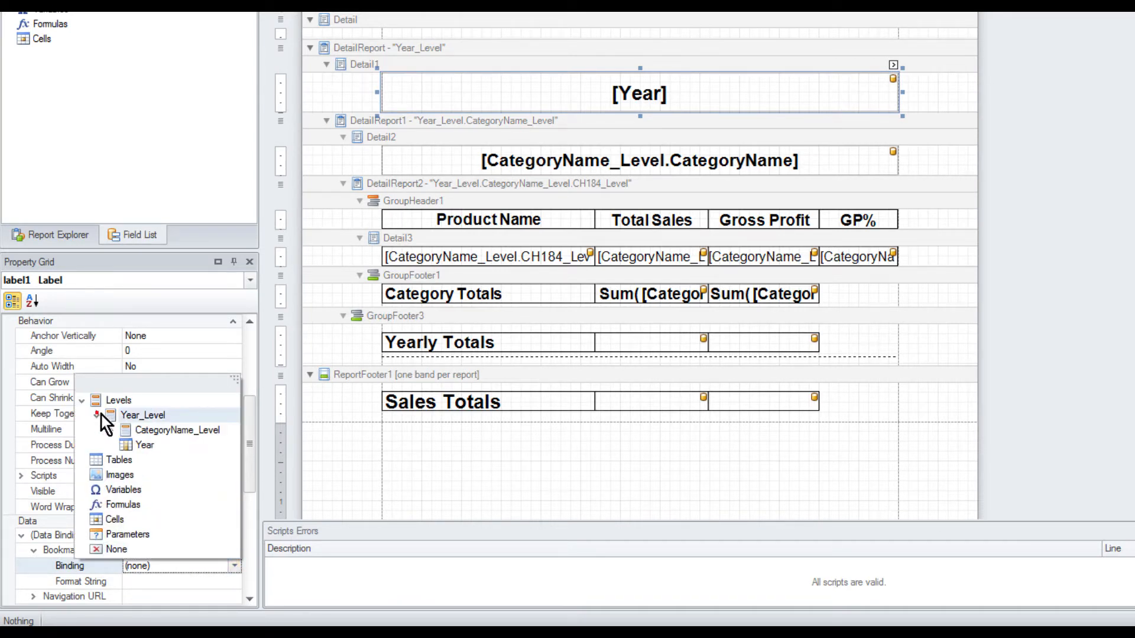
left_click(143, 445)
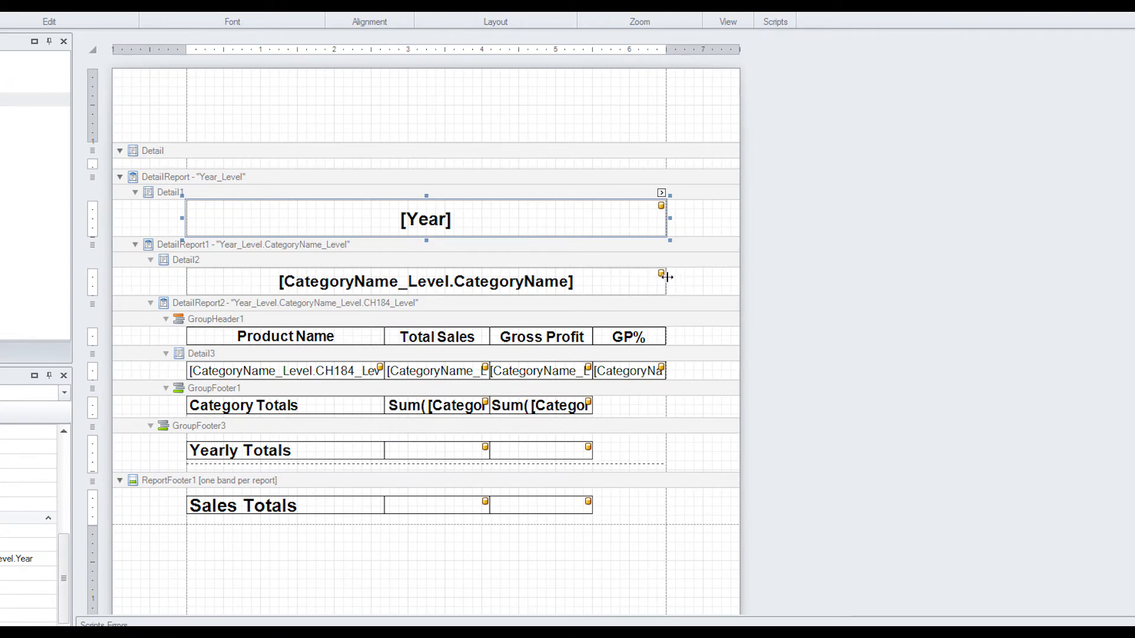
left_click(425, 281)
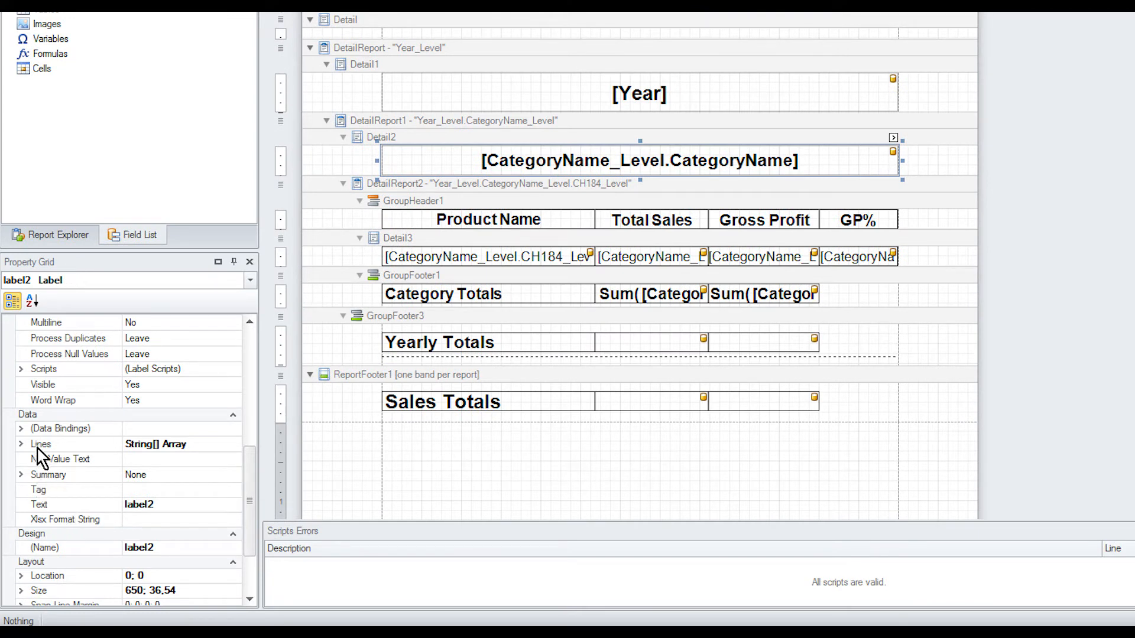
Step: Bind the CategoryName label's bookmark to Year_Level > CategoryName_Level > CategoryName
left_click(21, 427)
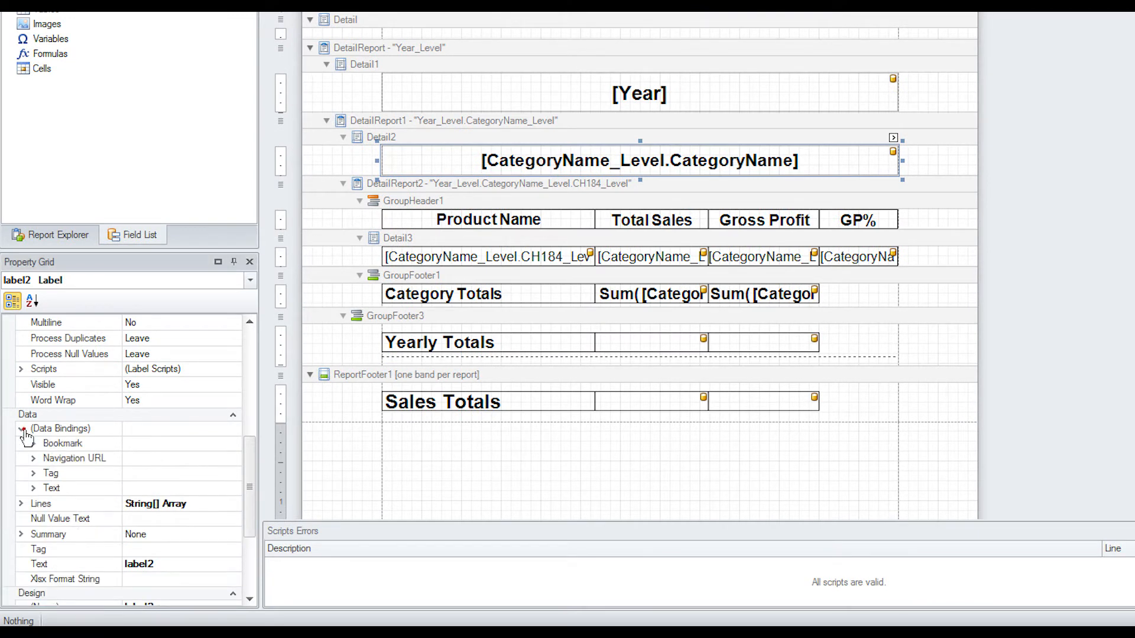
left_click(21, 428)
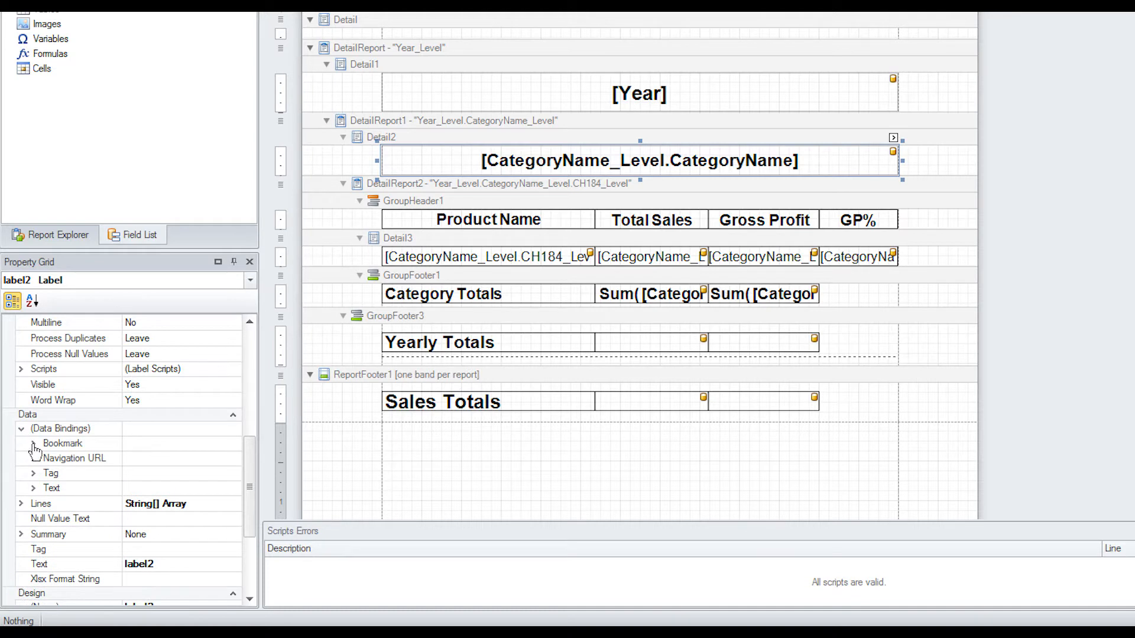
left_click(33, 444)
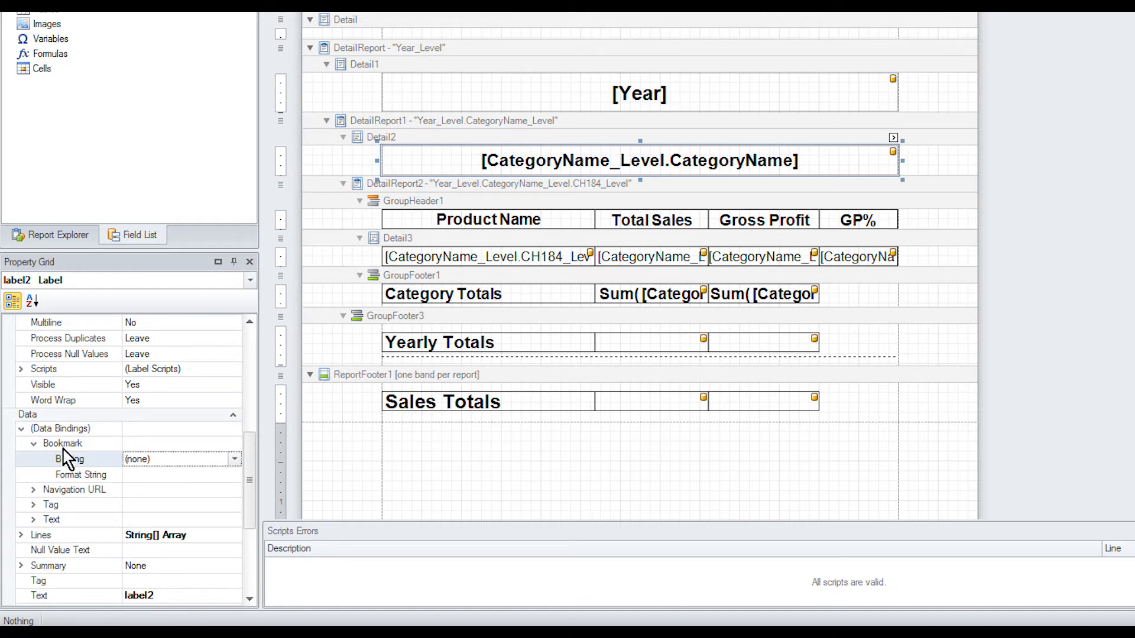
left_click(235, 459)
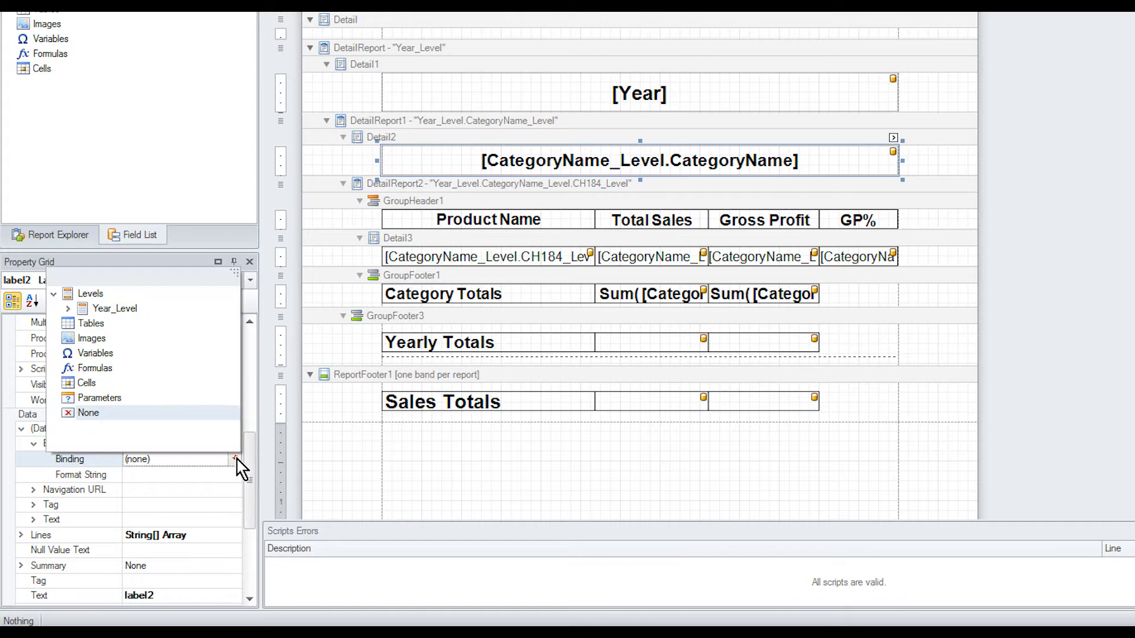
mouse_move(160, 340)
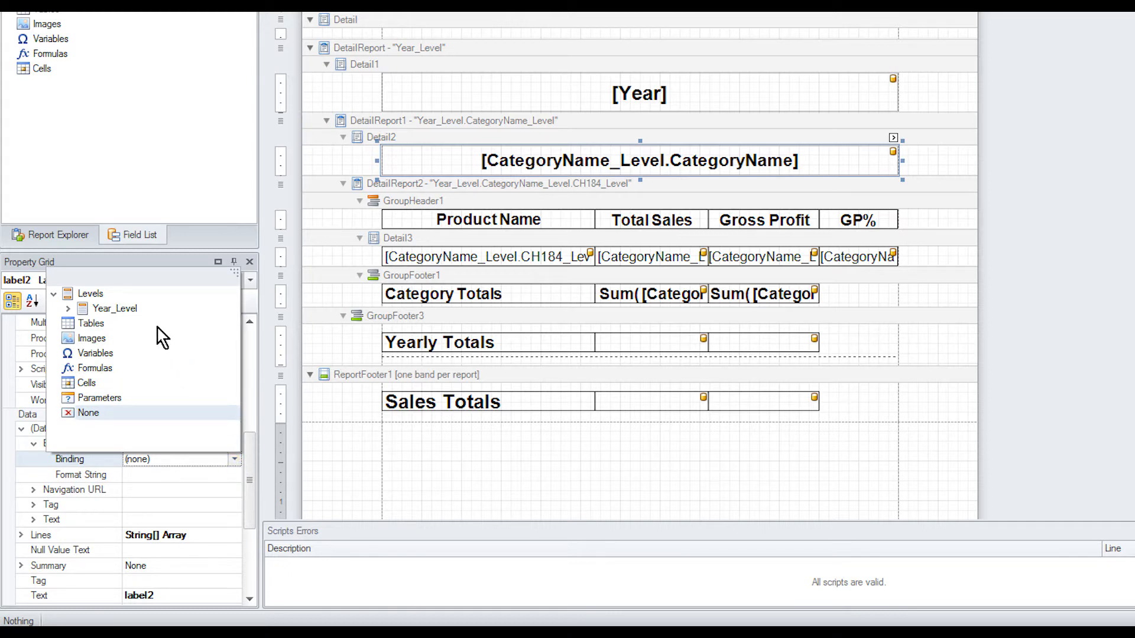
left_click(67, 309)
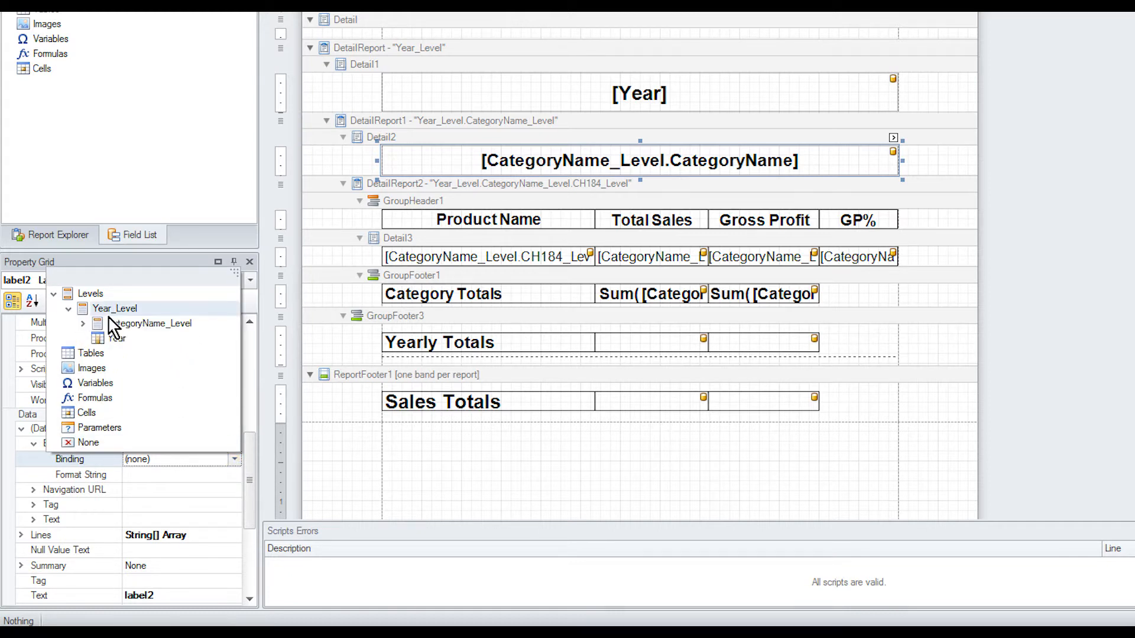
left_click(82, 324)
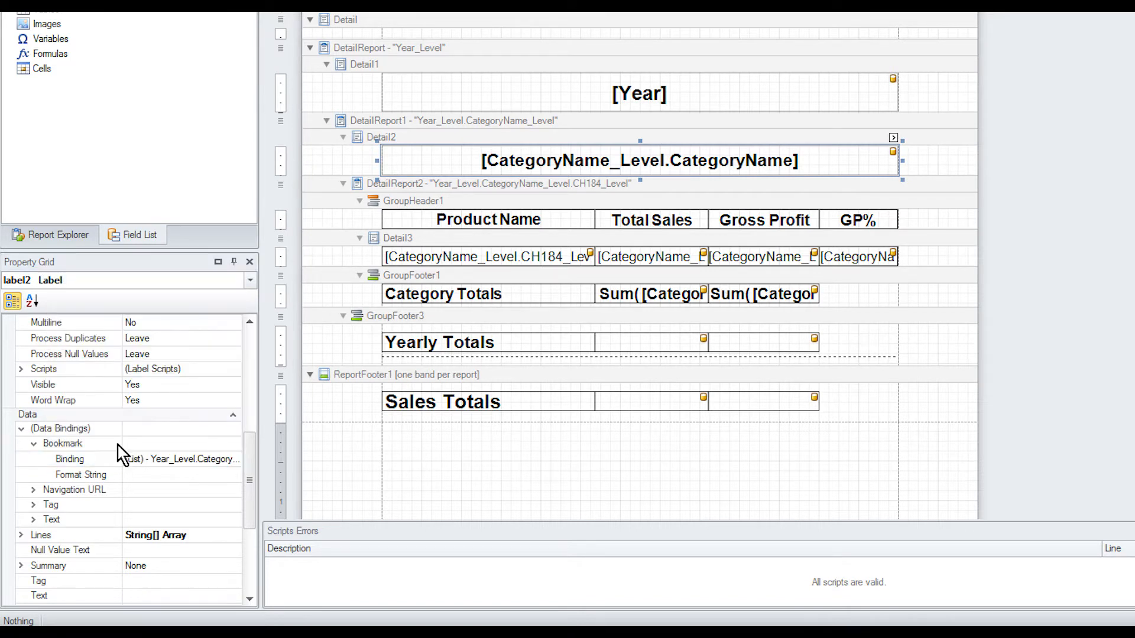
scroll("down", 3)
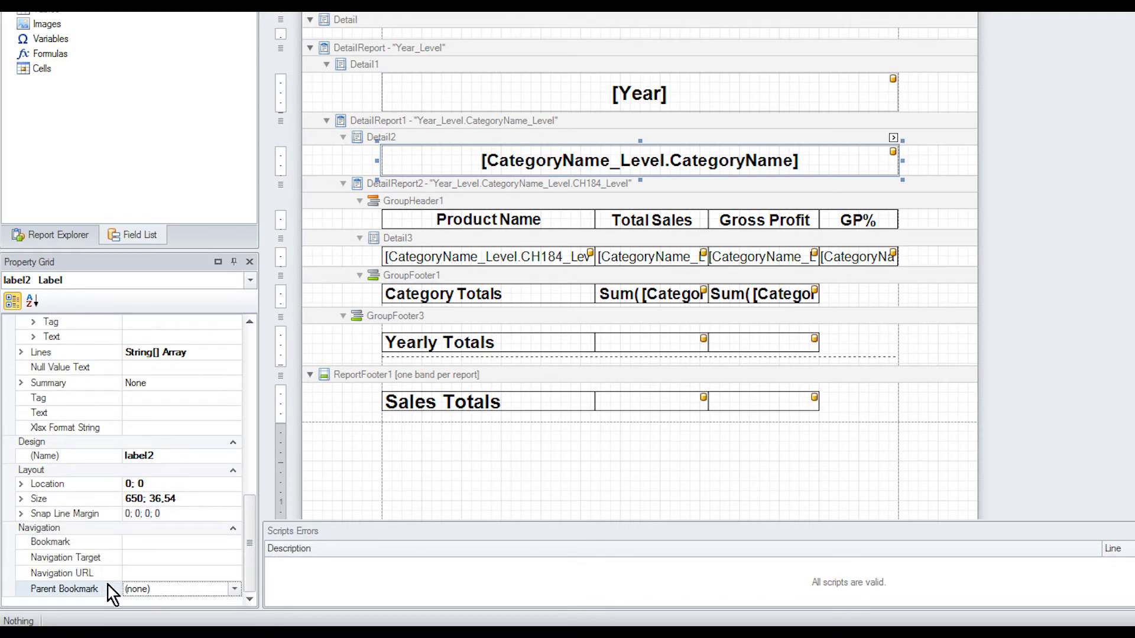
Step: Set label1 under DetailReport > Detail1 as the CategoryName label's parent bookmark
left_click(234, 589)
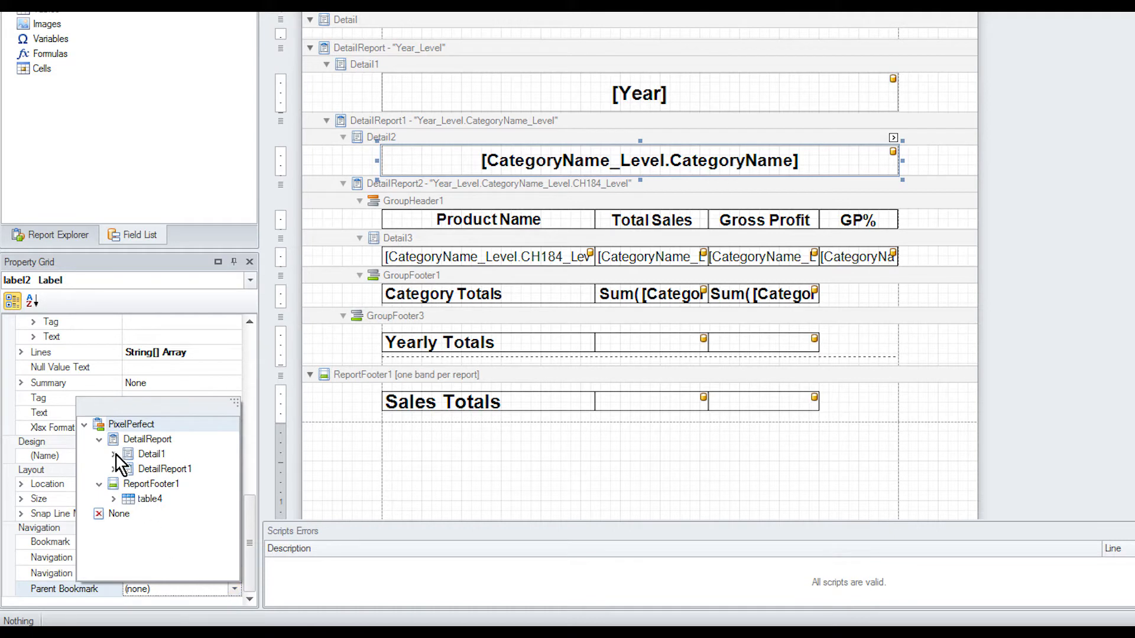
left_click(114, 454)
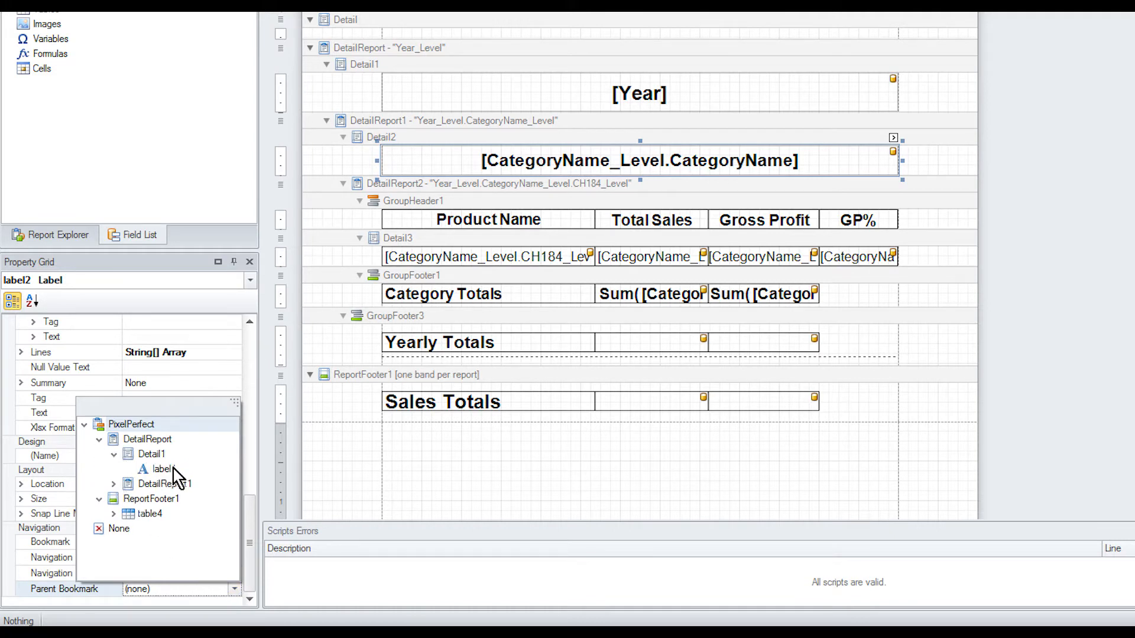
left_click(157, 469)
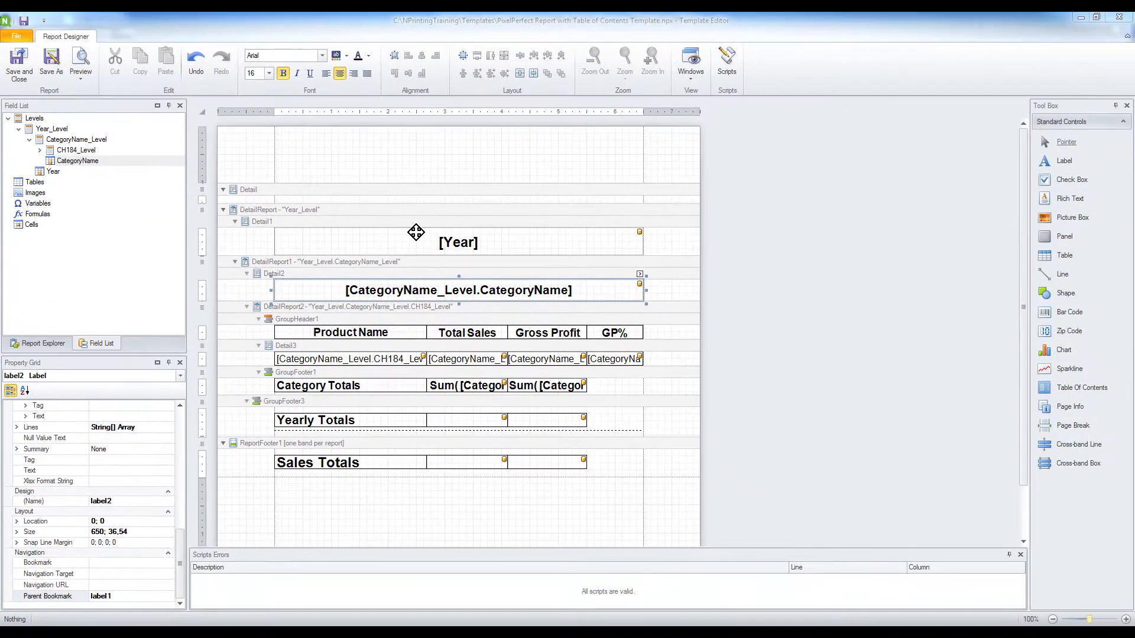
mouse_move(423, 218)
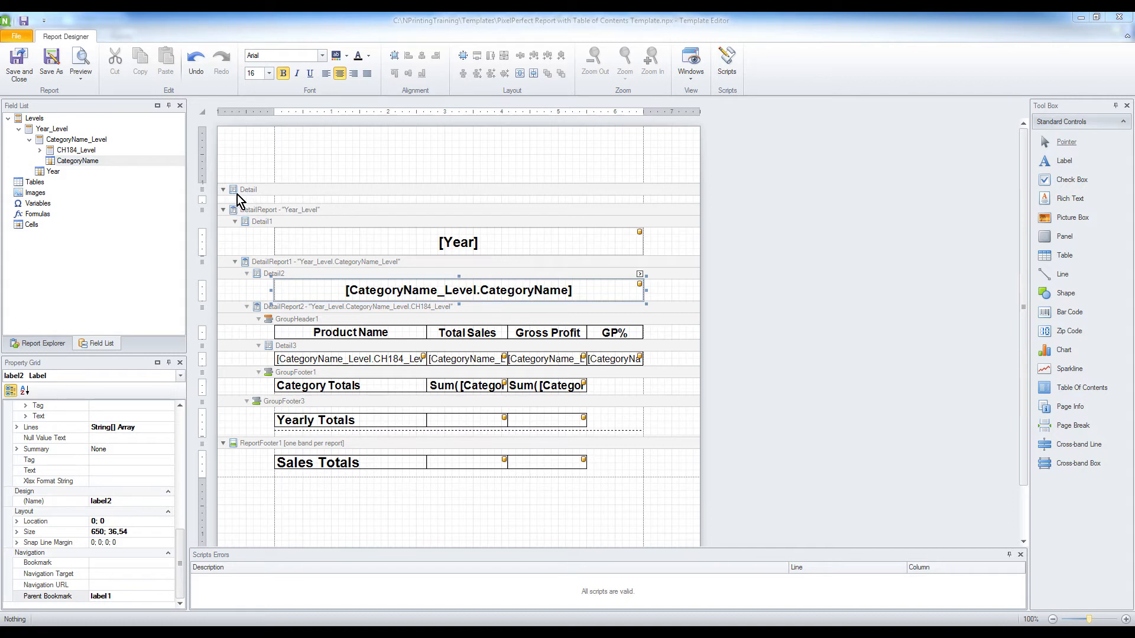
mouse_move(389, 195)
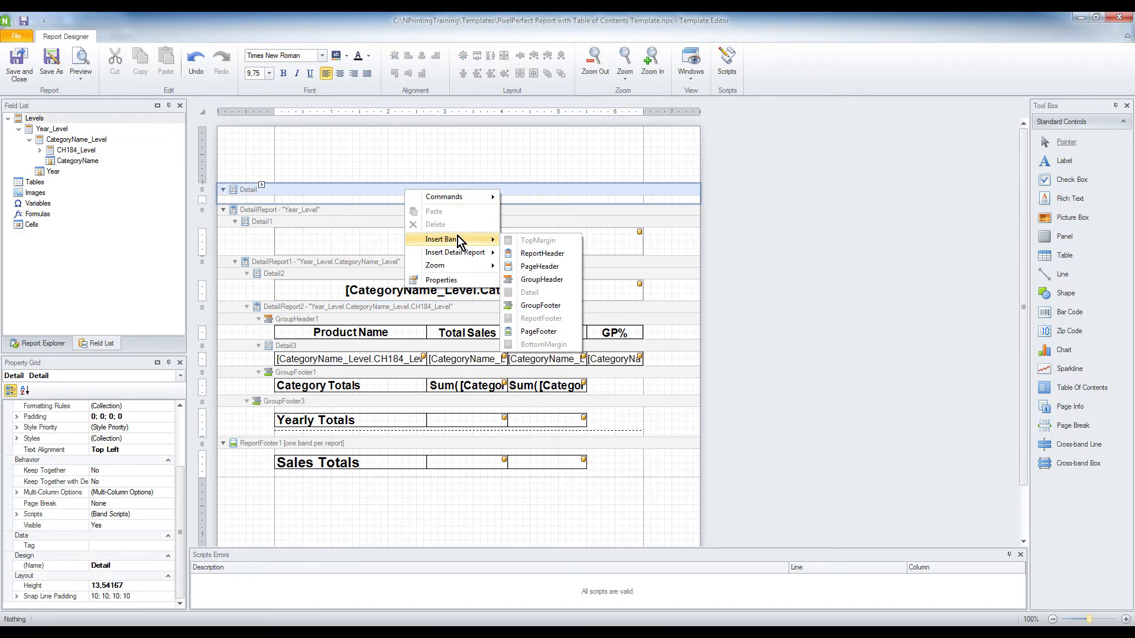
mouse_move(516, 244)
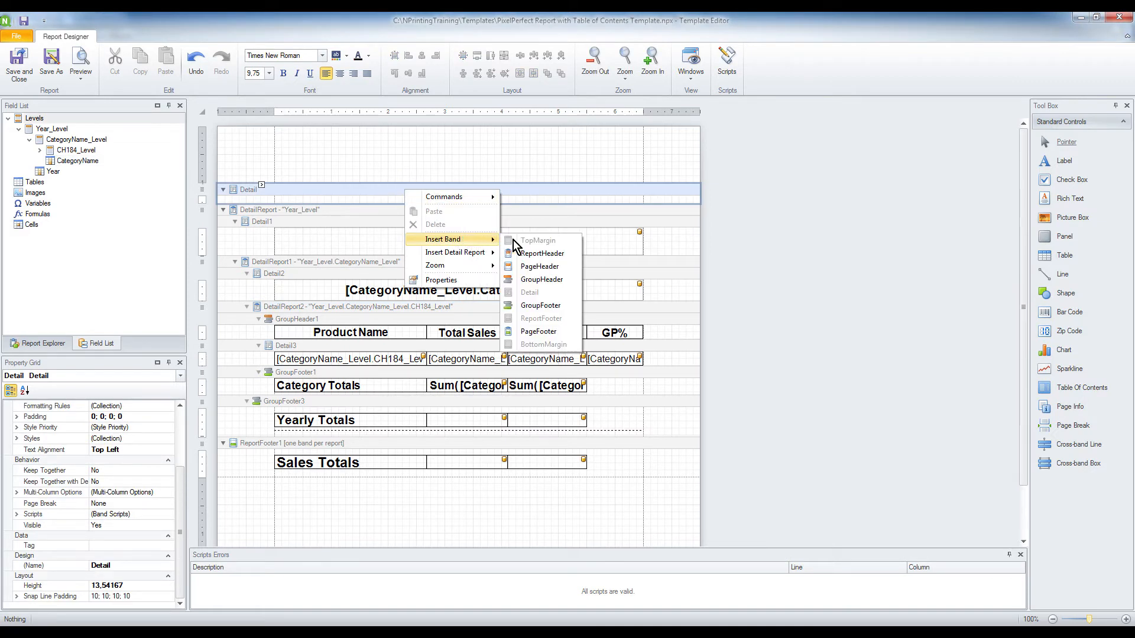
mouse_move(546, 252)
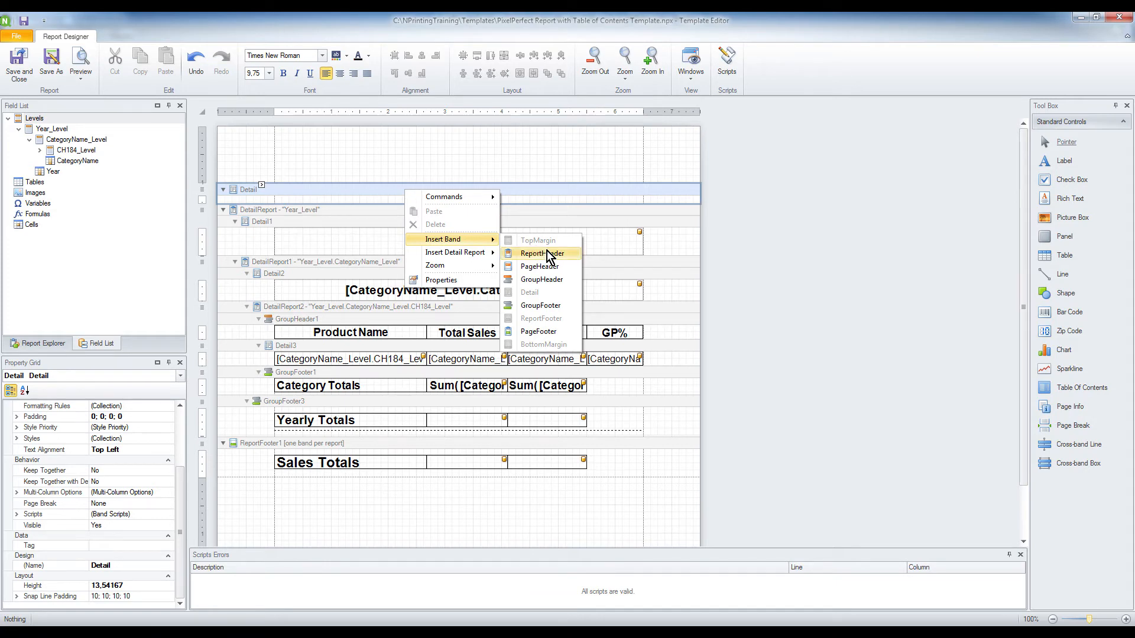
mouse_move(575, 258)
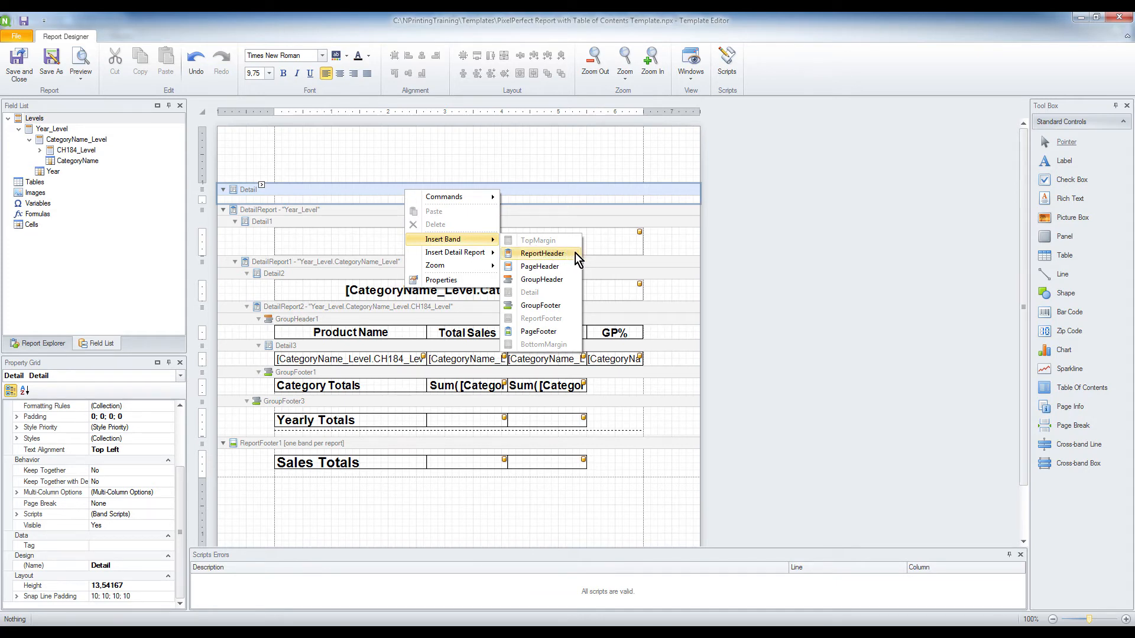
Step: Insert a ReportHeader band and drop a Table Of Contents into it
left_click(543, 253)
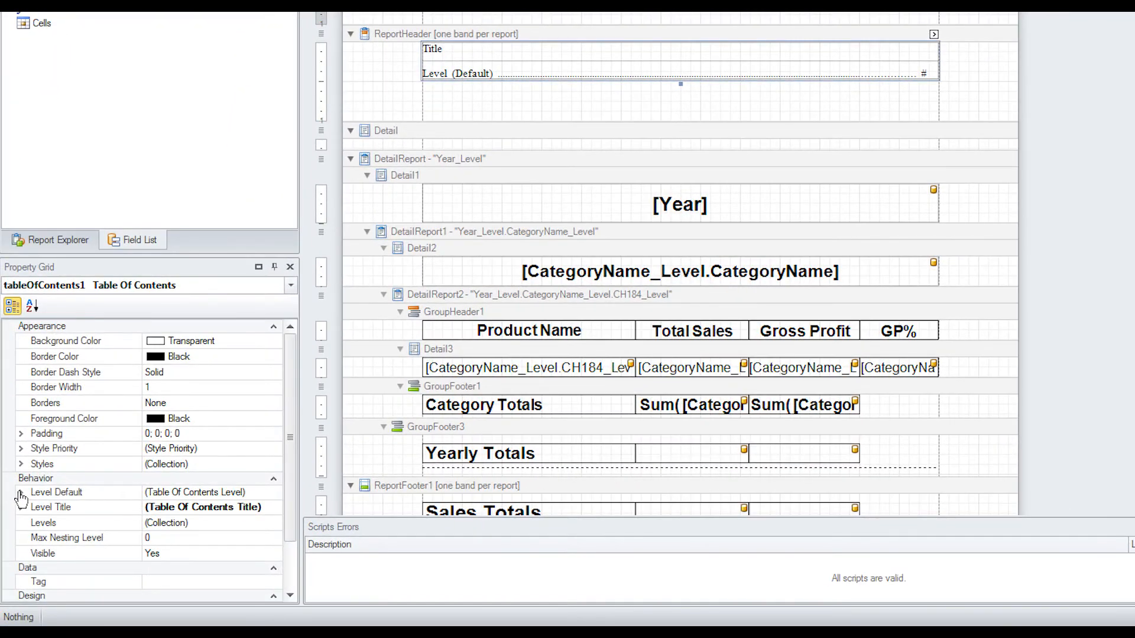
Step: Set the table of contents Level Default font to Arial
left_click(21, 492)
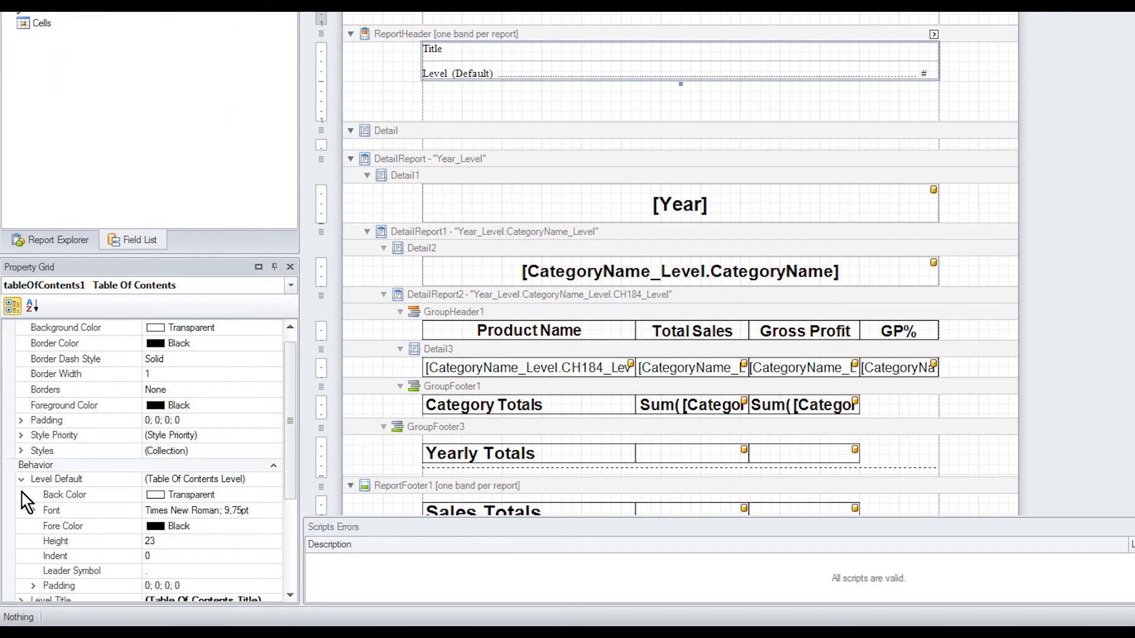
left_click(180, 510)
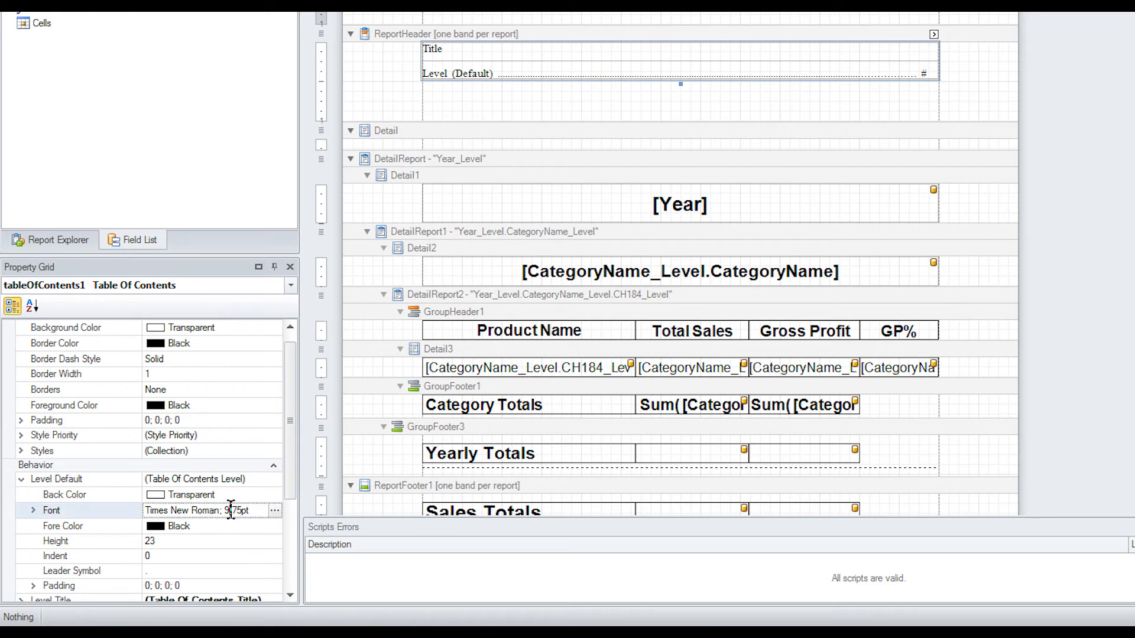
left_click(275, 511)
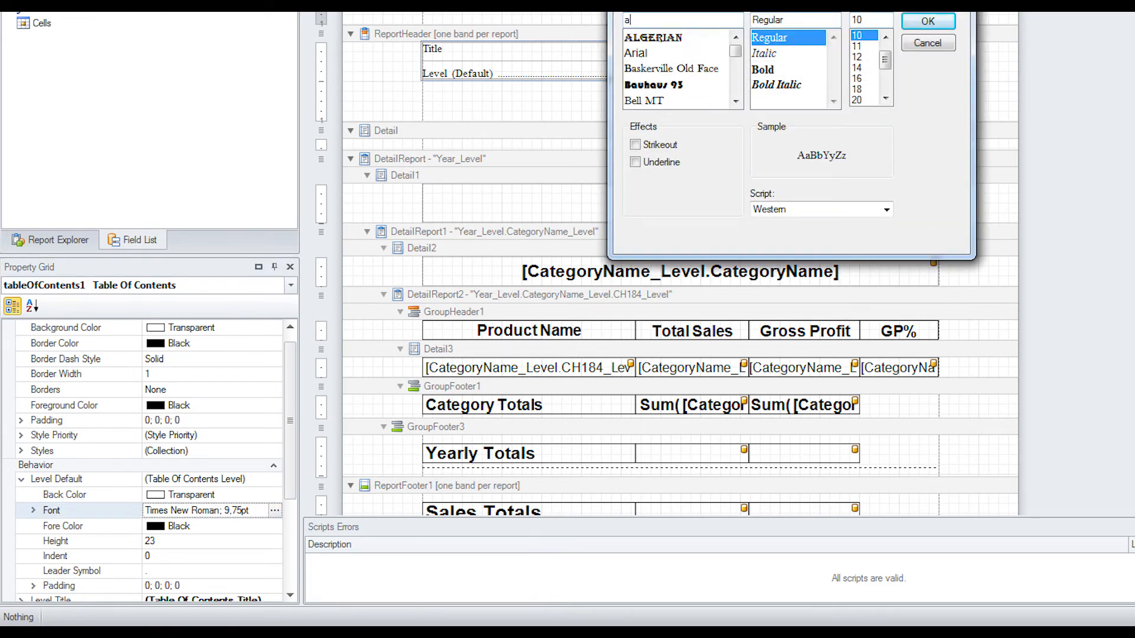
left_click(636, 37)
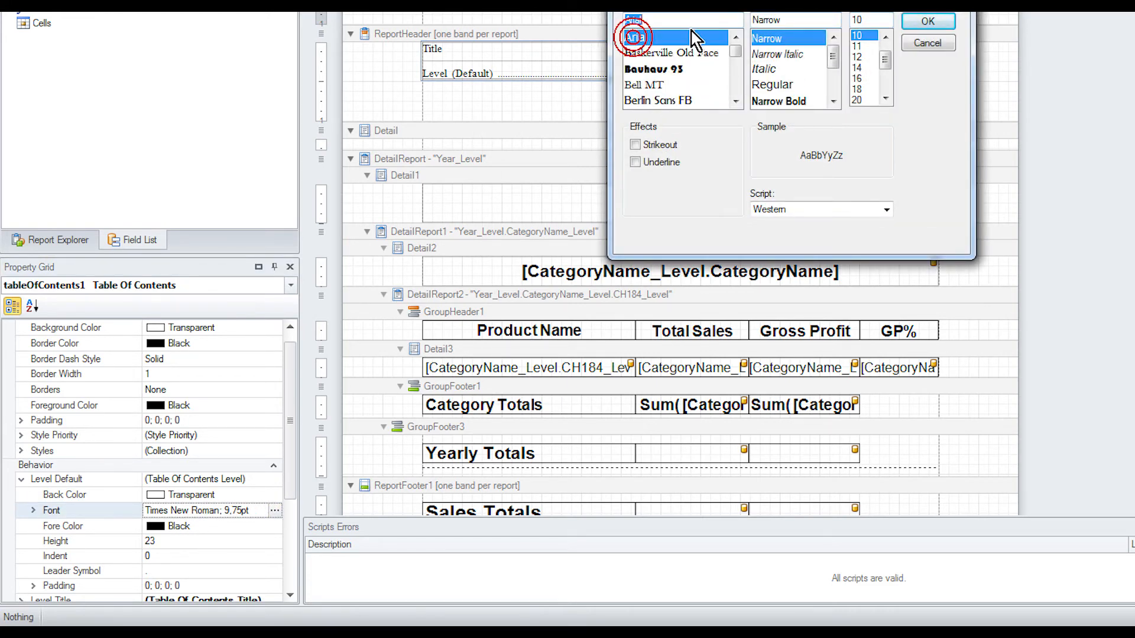
left_click(927, 20)
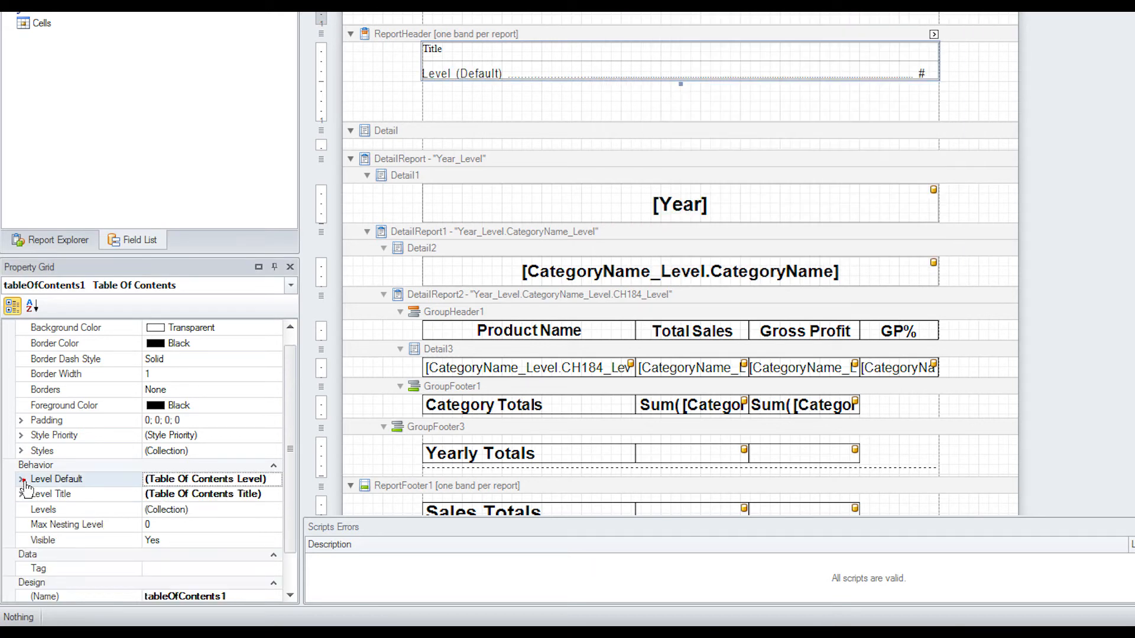
left_click(21, 494)
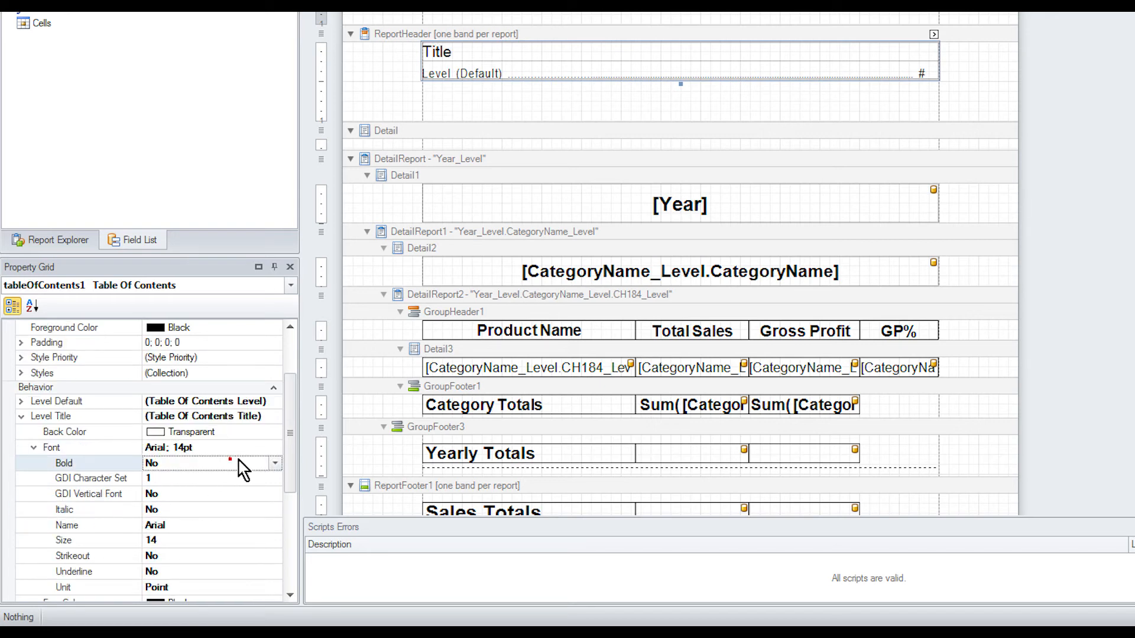
Step: Make the Level Title bold and set its text to 'Table of Contents'
left_click(153, 463)
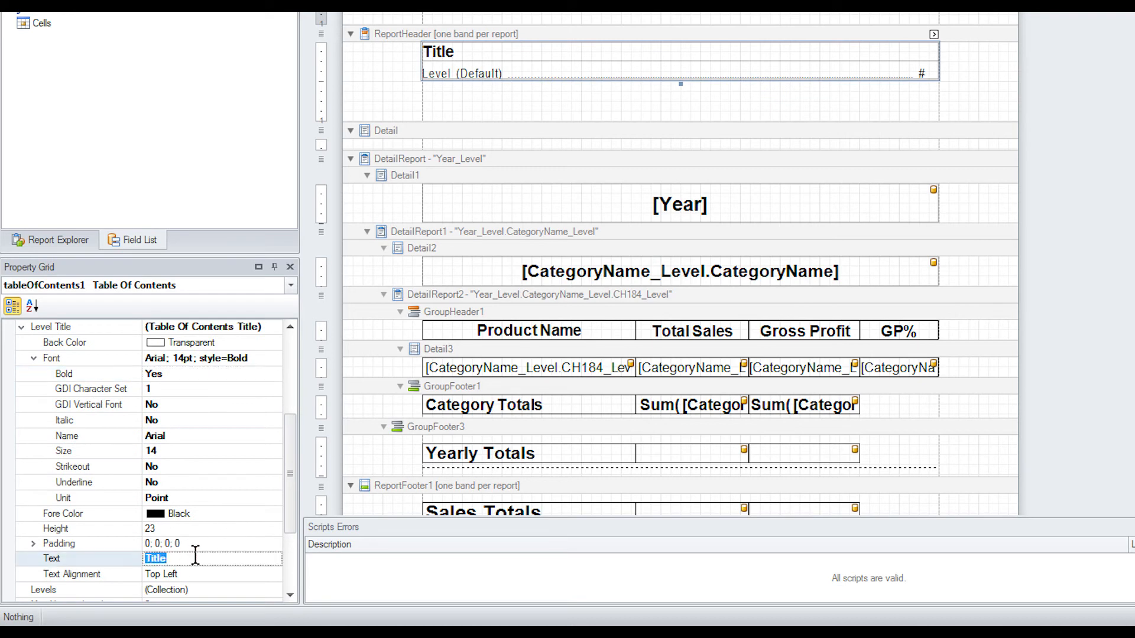
type("Table of Contents")
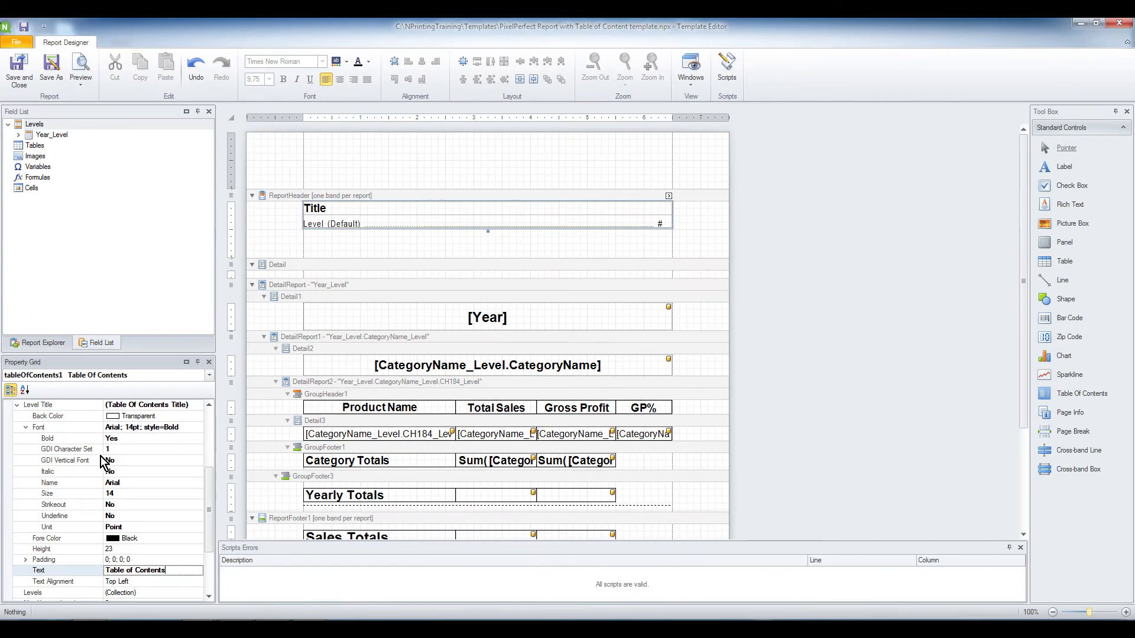
left_click(81, 69)
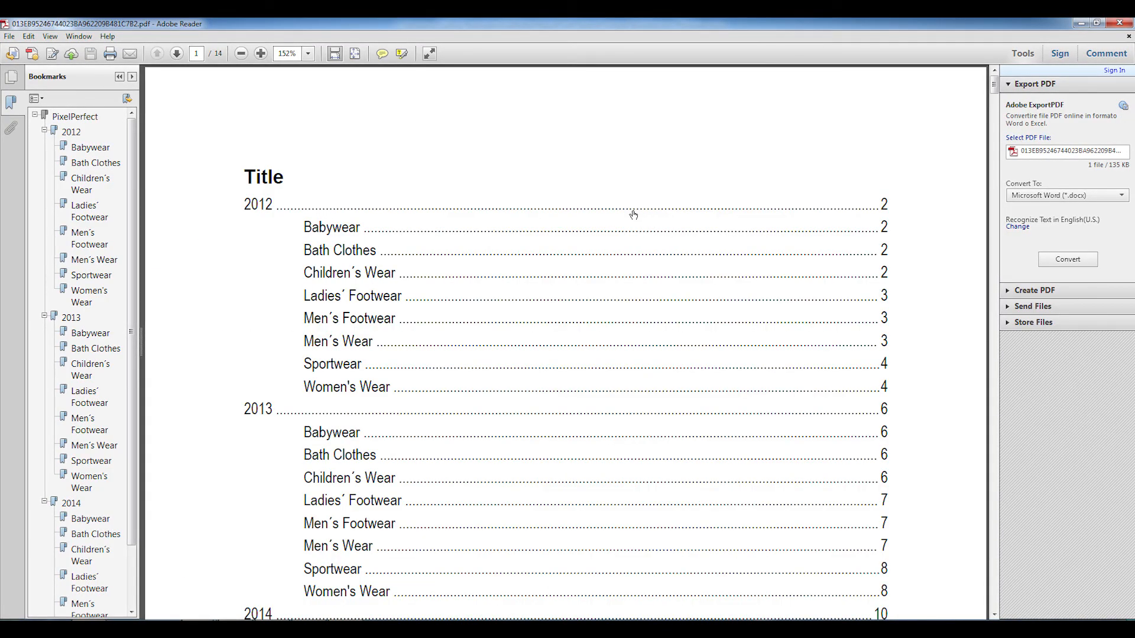
mouse_move(623, 212)
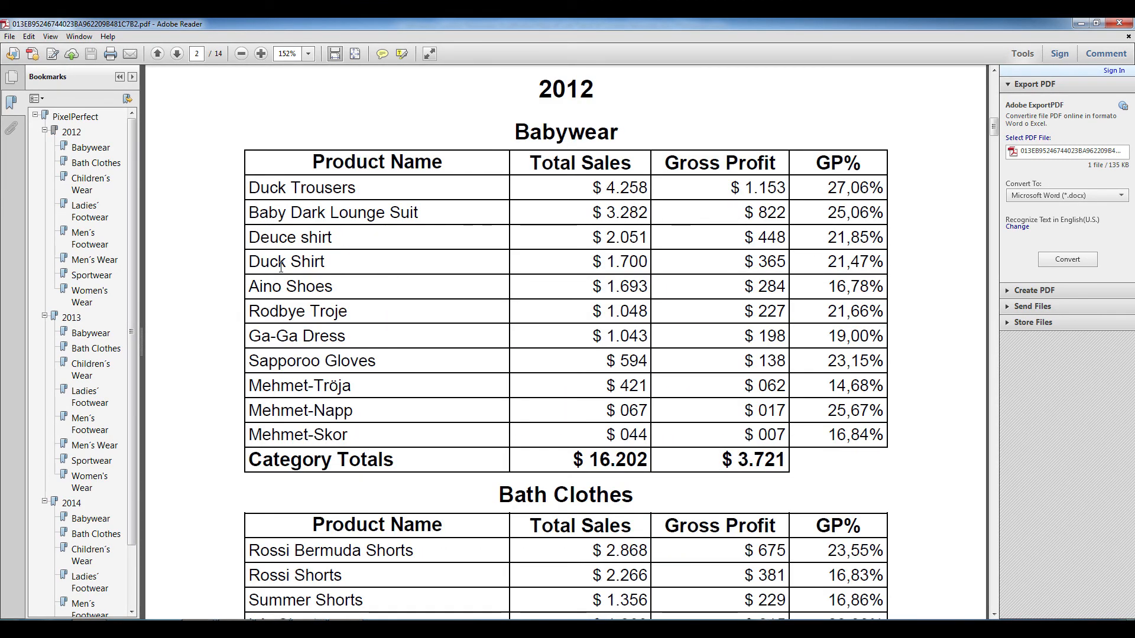
Step: Jump to the 2013 > Bath Clothes bookmark in the previewed PDF
left_click(96, 347)
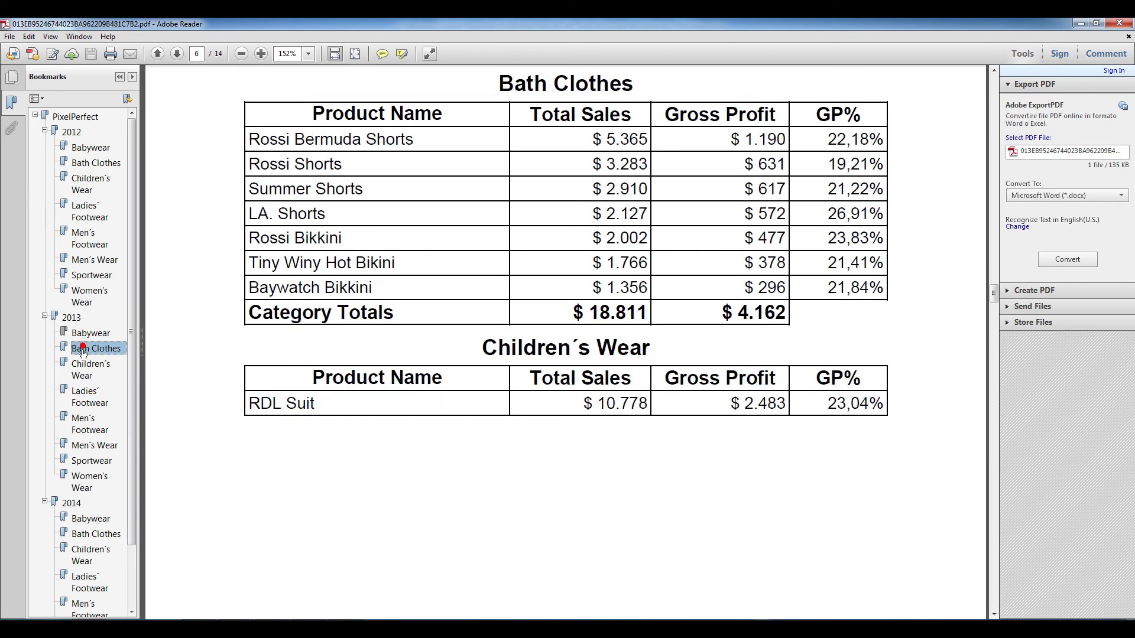